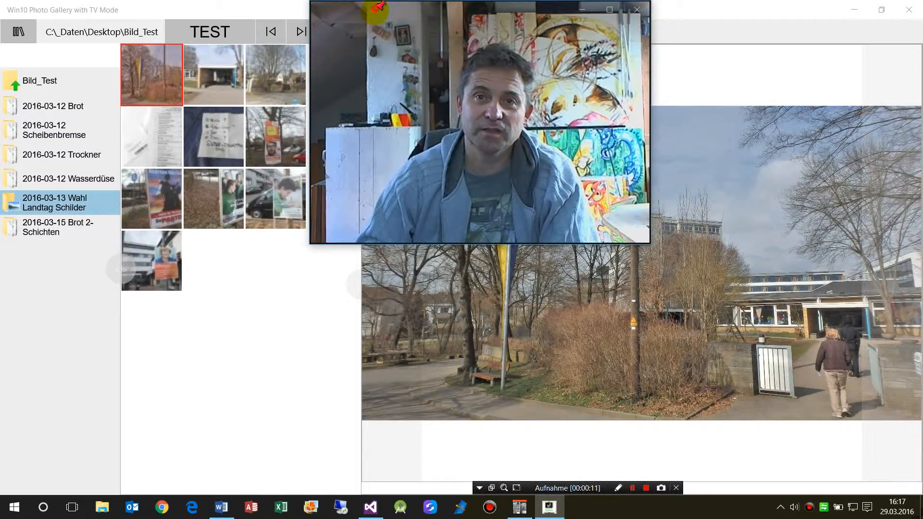
Step: Browse photos in the election signs and 2016-03-12 Wasserdüse folders
left_click(213, 137)
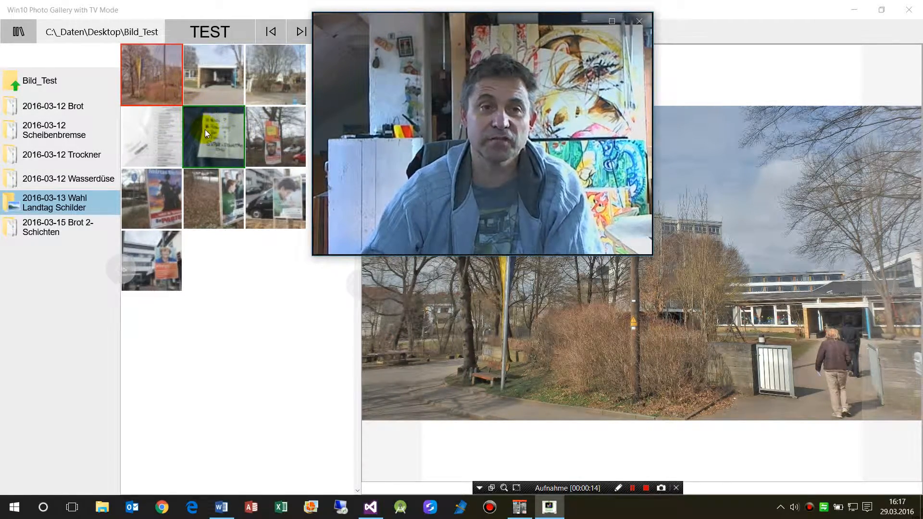
left_click(213, 199)
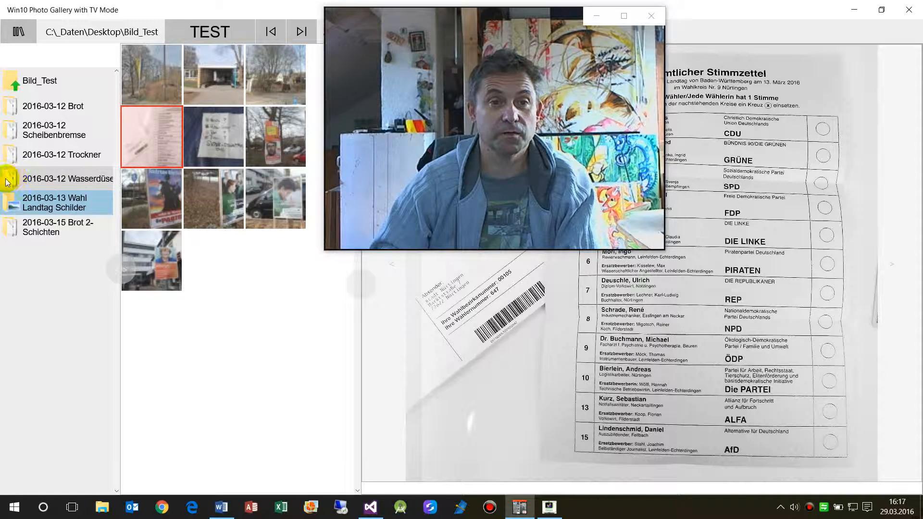
left_click(67, 178)
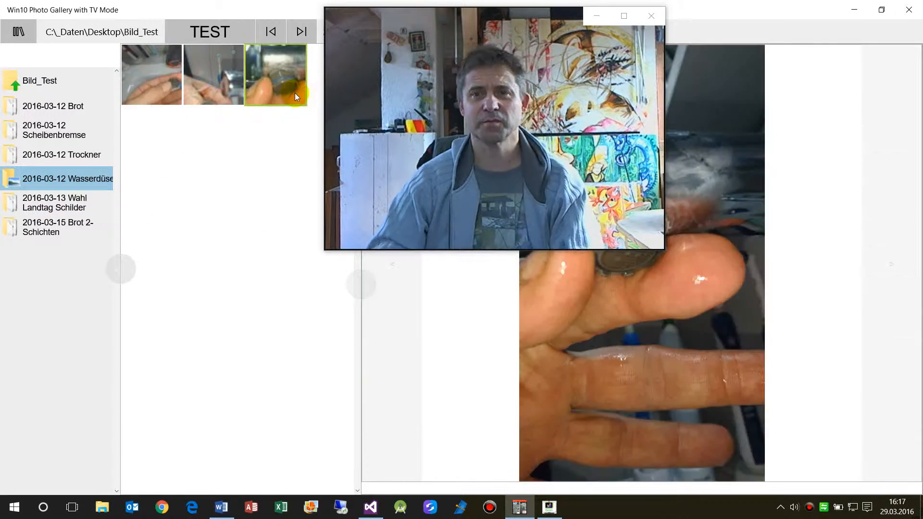
left_click(54, 130)
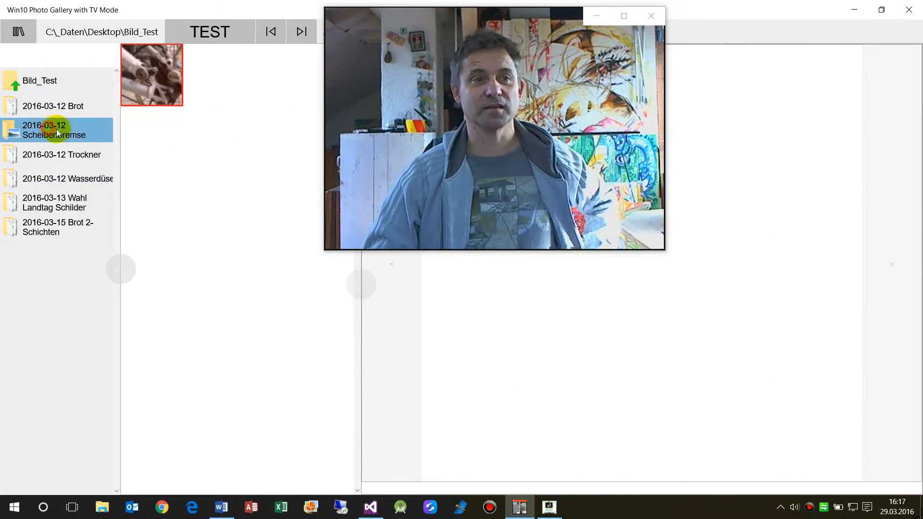
Step: Switch to the 2016-03-12 Scheibenbremse folder and view two disc brake close-ups
left_click(53, 129)
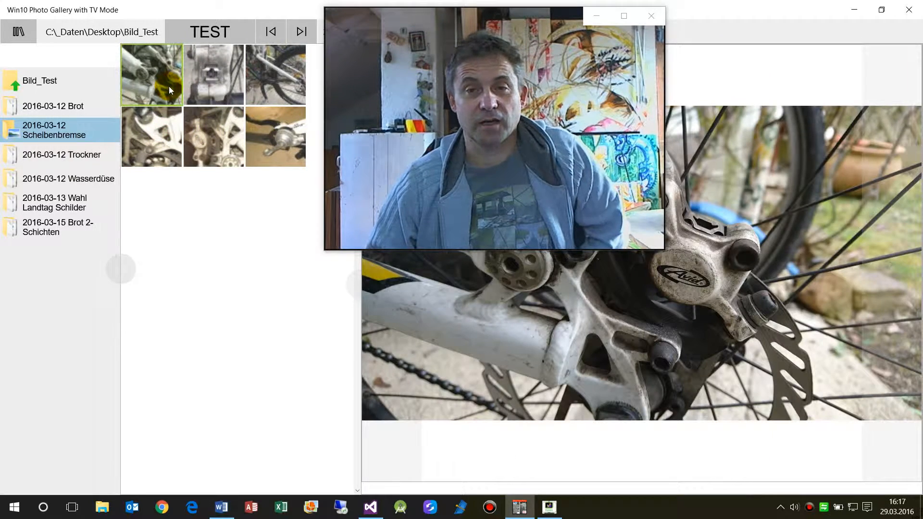
left_click(213, 136)
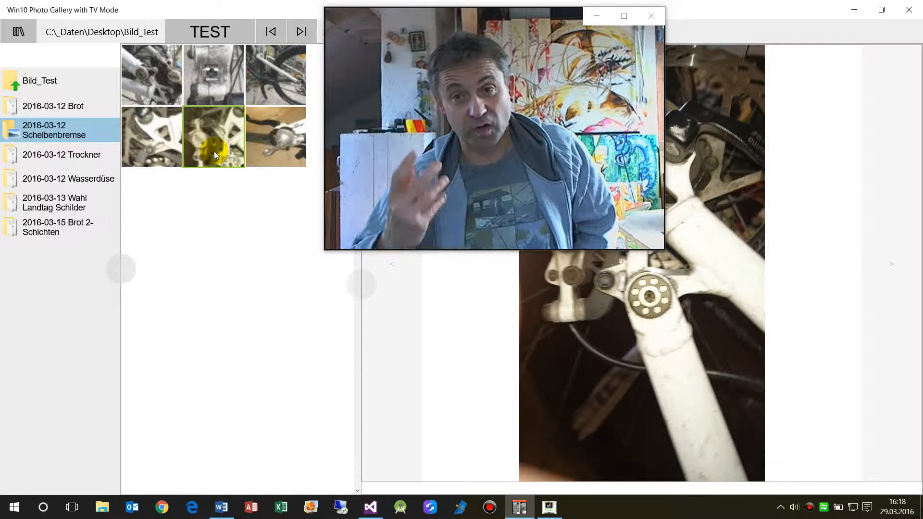
left_click(213, 73)
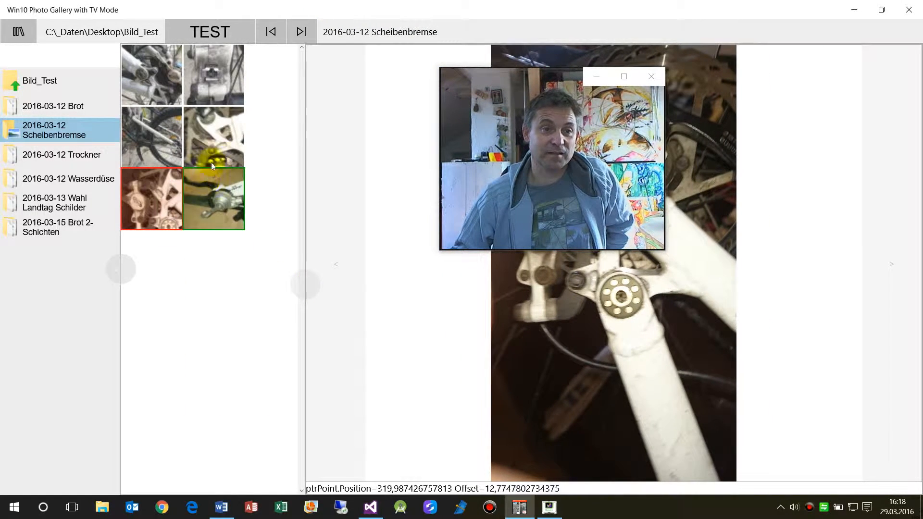
Step: View more brake photos and select a thumbnail to show its selection border
left_click(213, 136)
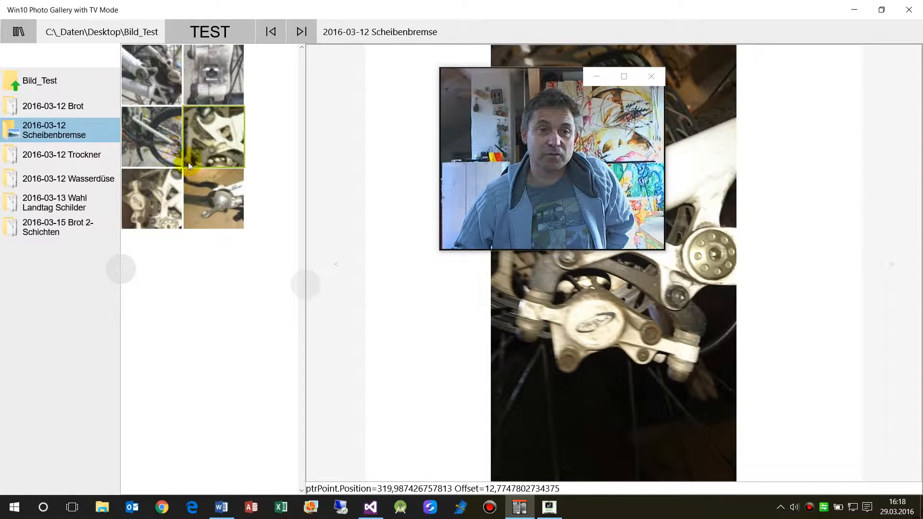
left_click(213, 136)
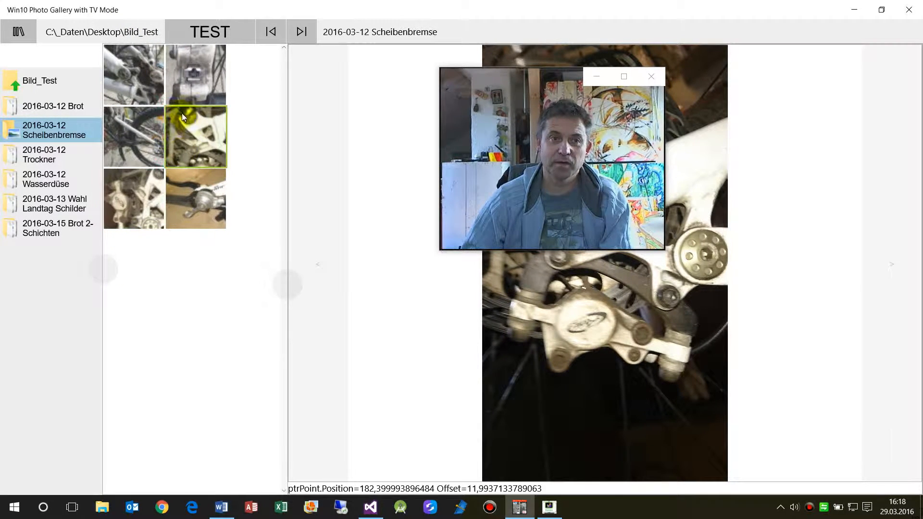
left_click(195, 75)
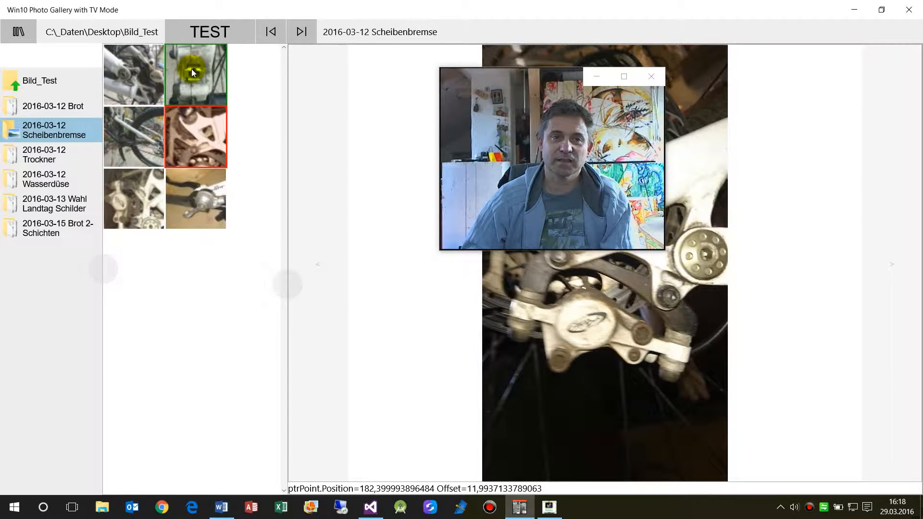
Step: Demonstrate hover and selected border colours on the full bike and brake close-up photos
left_click(196, 137)
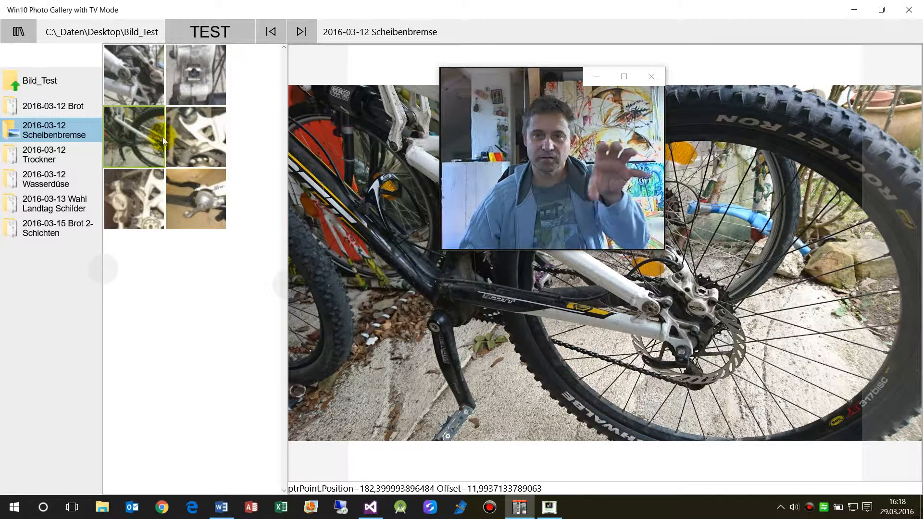
left_click(196, 137)
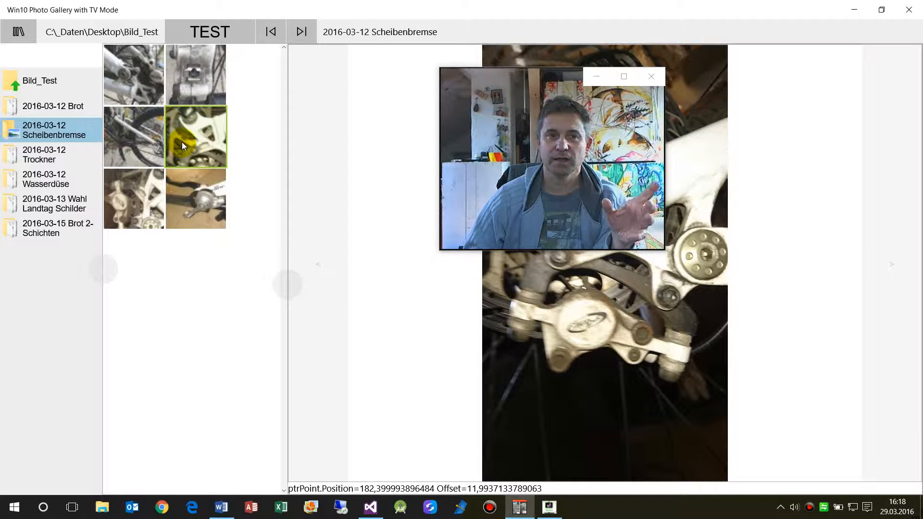
left_click(195, 137)
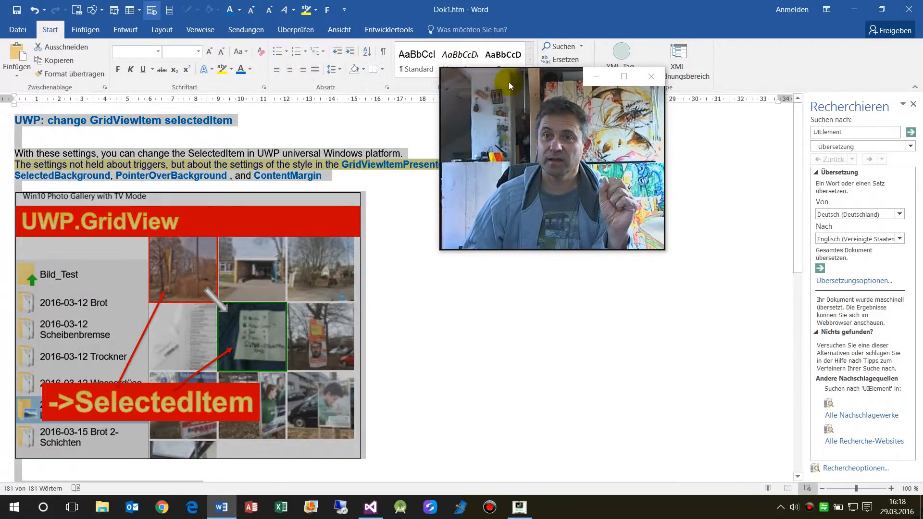
left_click(369, 506)
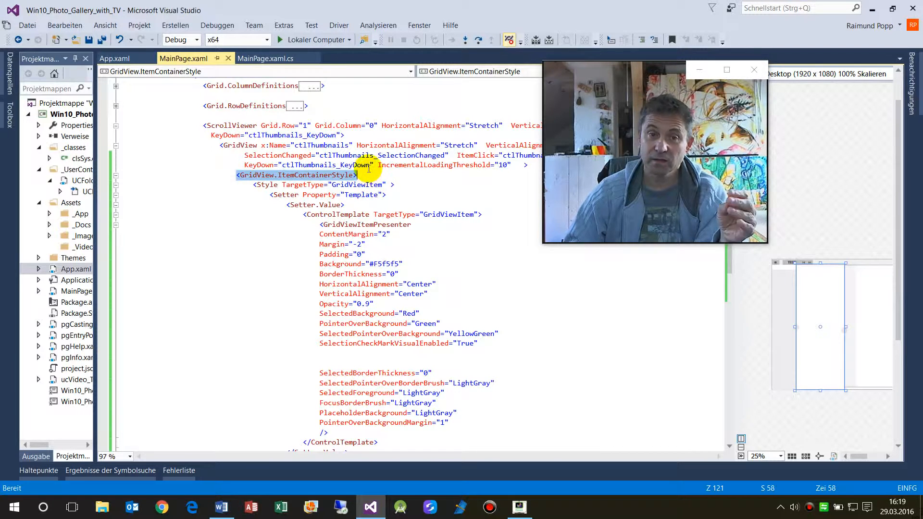
mouse_move(362, 164)
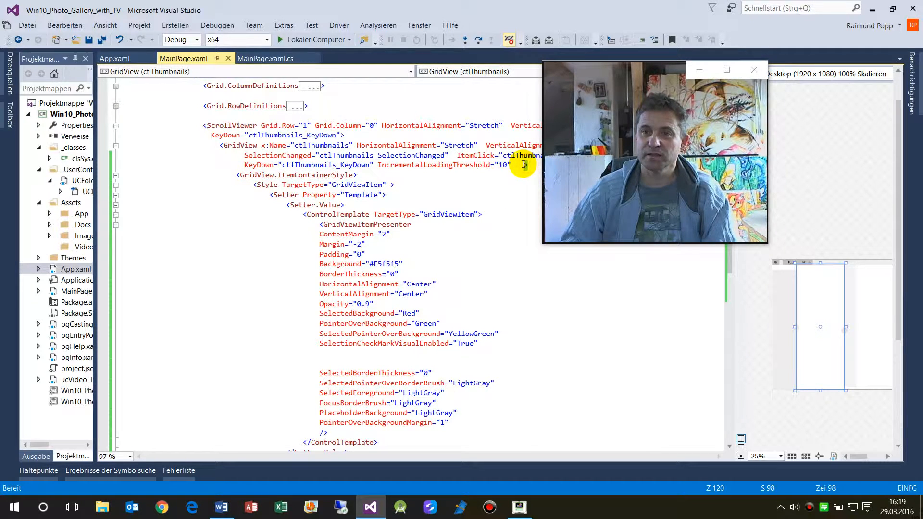
Step: Inspect the GridView's event handler attributes and its GridViewItem target type in MainPage.xaml
left_click(239, 175)
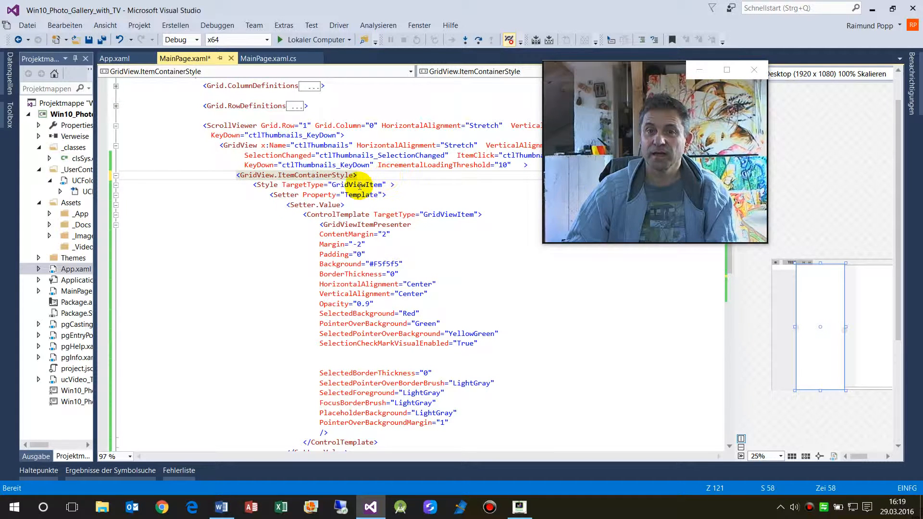
double_click(301, 184)
type("<")
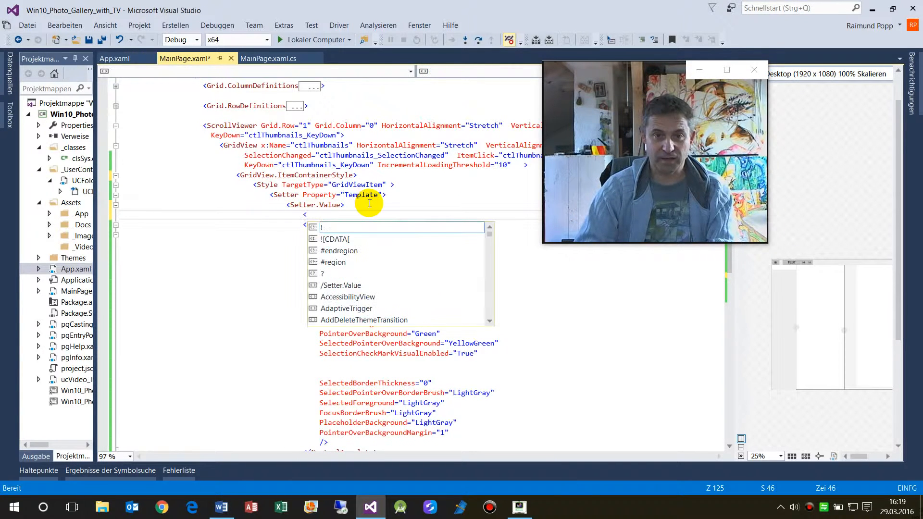
Step: Begin a ControlTemplate element with 'cont' and cancel it again
type("cont")
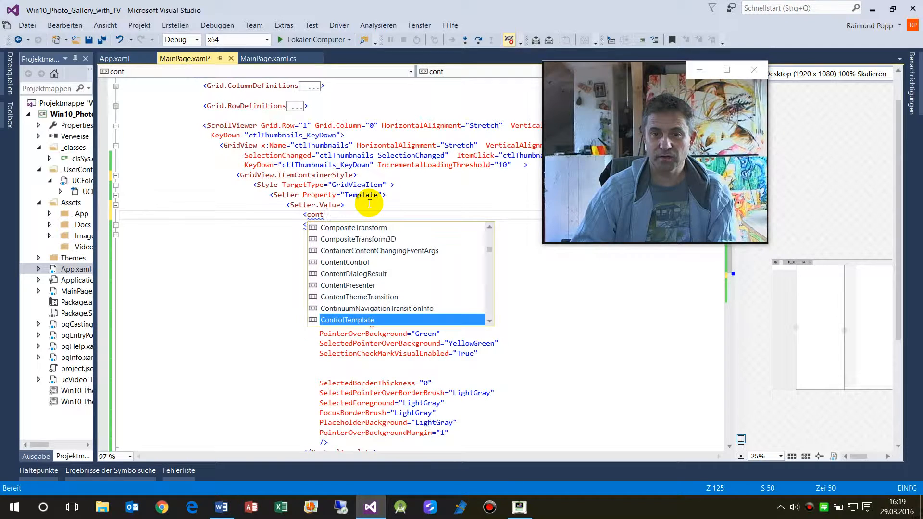
key("Tab")
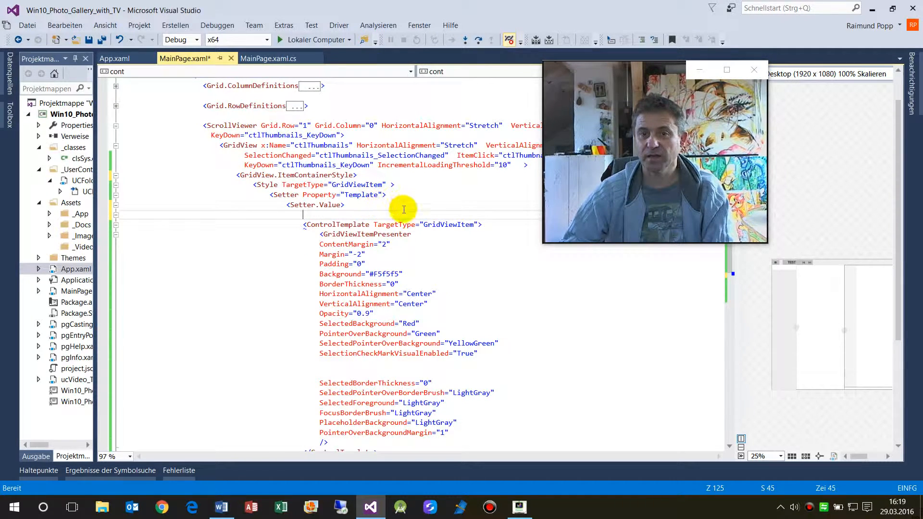
mouse_move(456, 231)
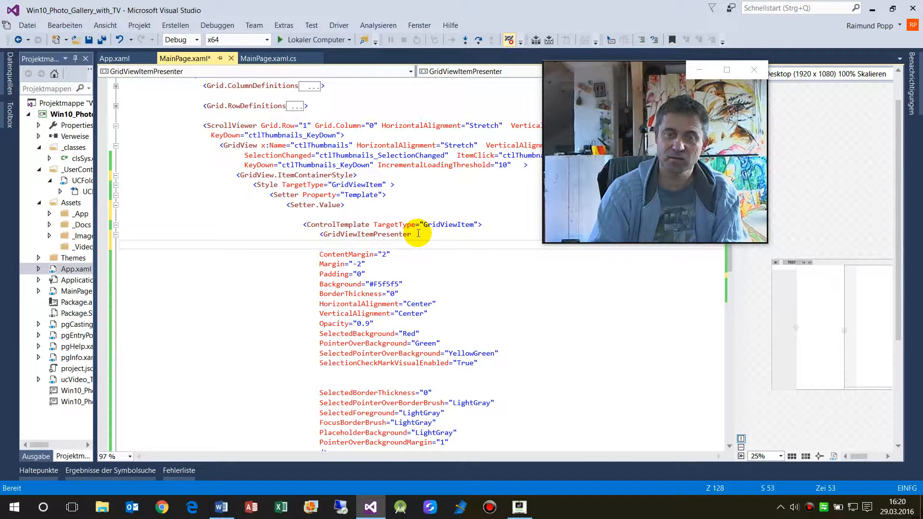
Step: Try a Margin="1" attribute, then pick the existing ContentMargin attribute instead
type("mar")
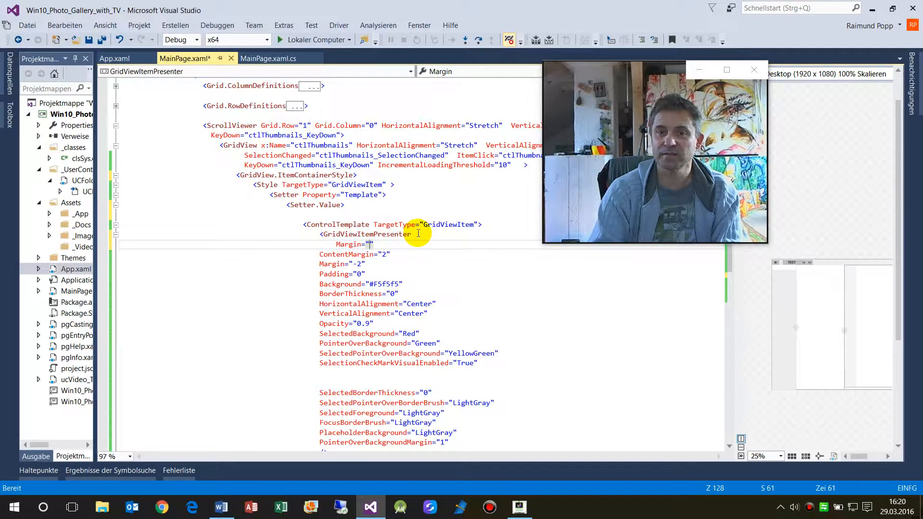
type("1")
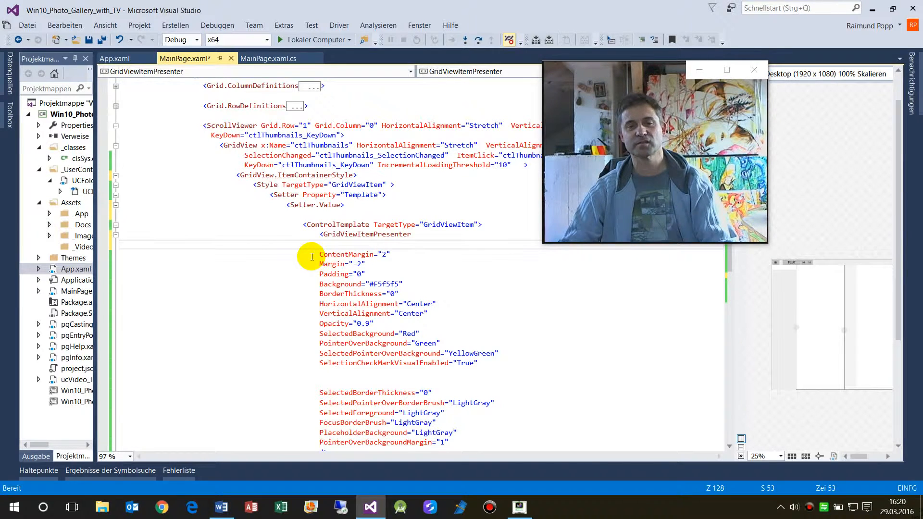
mouse_move(347, 254)
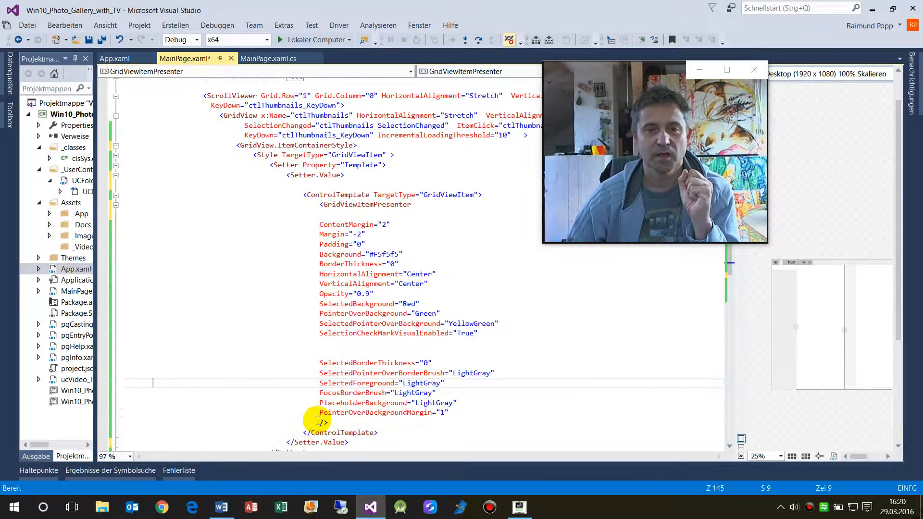
double_click(346, 225)
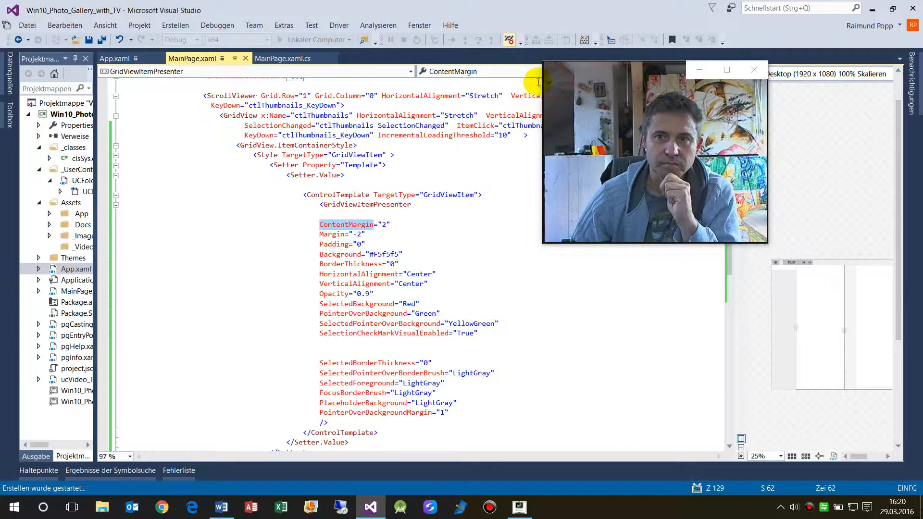
Step: Launch the gallery app in the debugger via F5 (Lokaler Computer)
left_click_drag(647, 68, 103, 24)
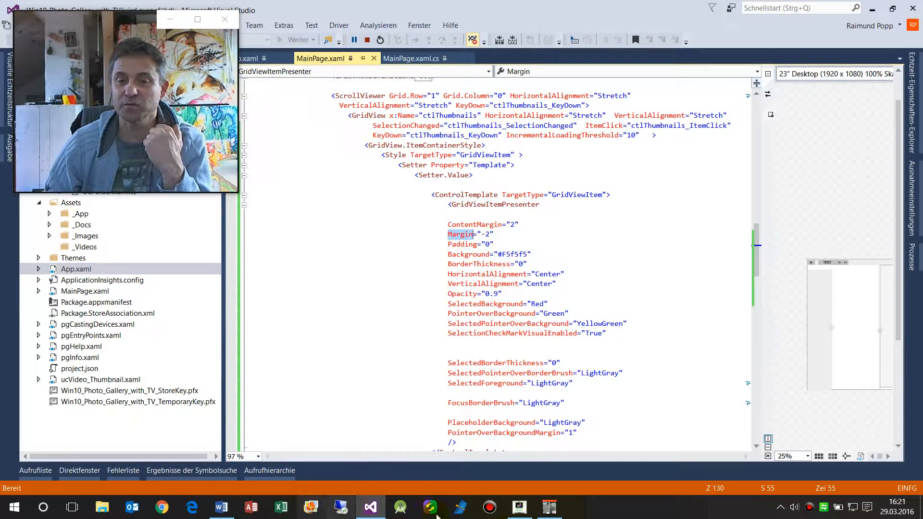
mouse_move(551, 506)
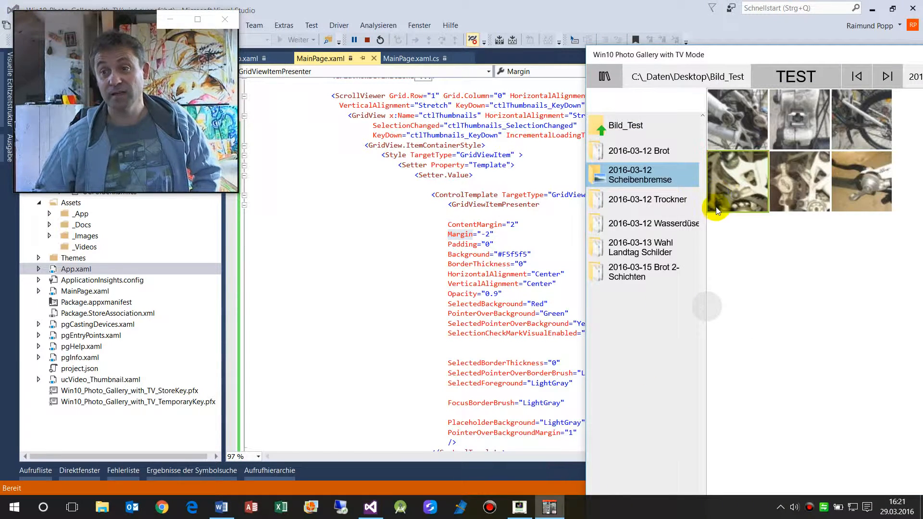
Step: Select brake photos in different rows to test the red selection style
left_click(736, 180)
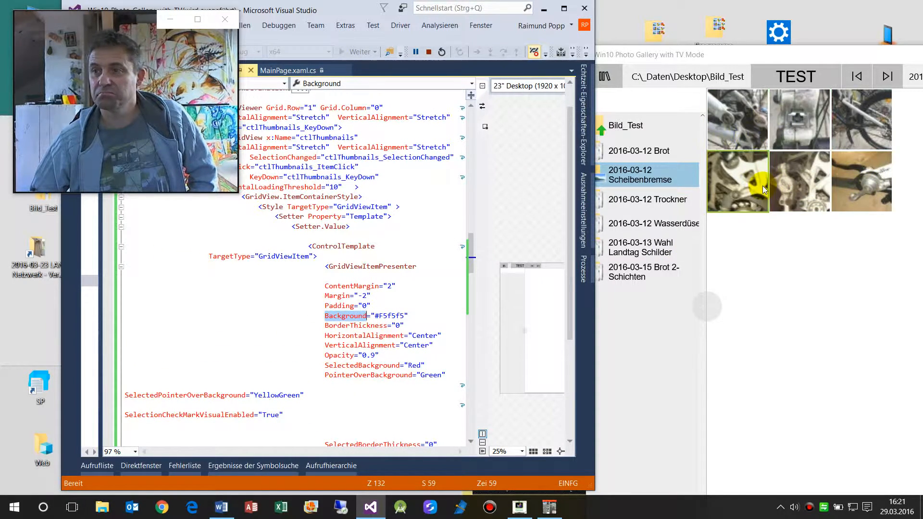
left_click(737, 182)
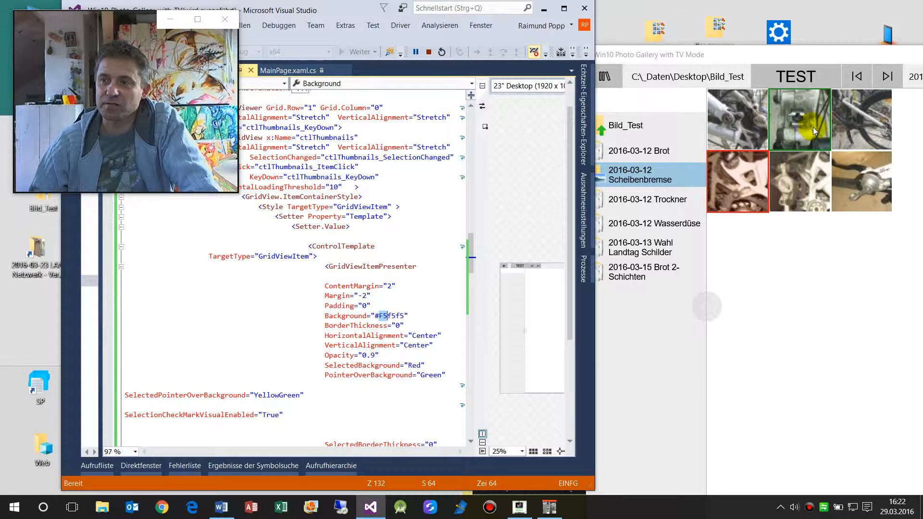
left_click(798, 181)
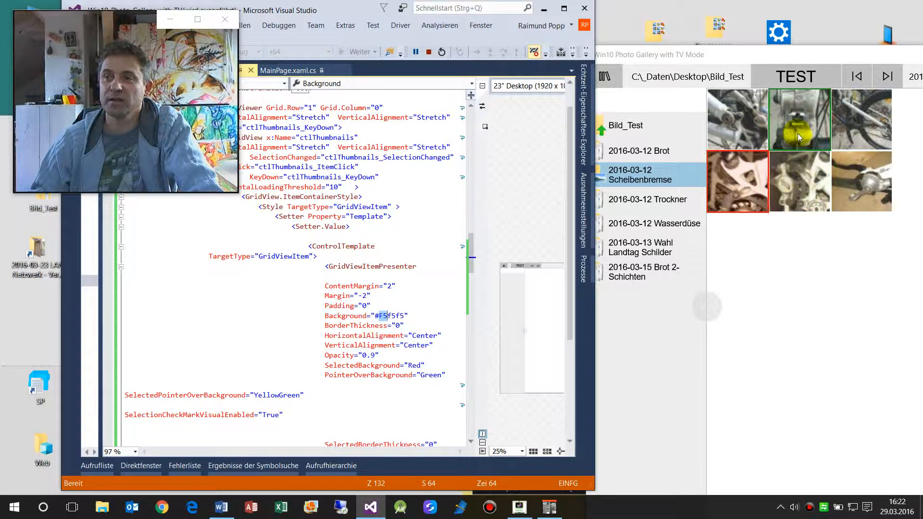
Step: Reselect the middle top-row photo repeatedly to check red selected and green hover backgrounds
left_click(799, 119)
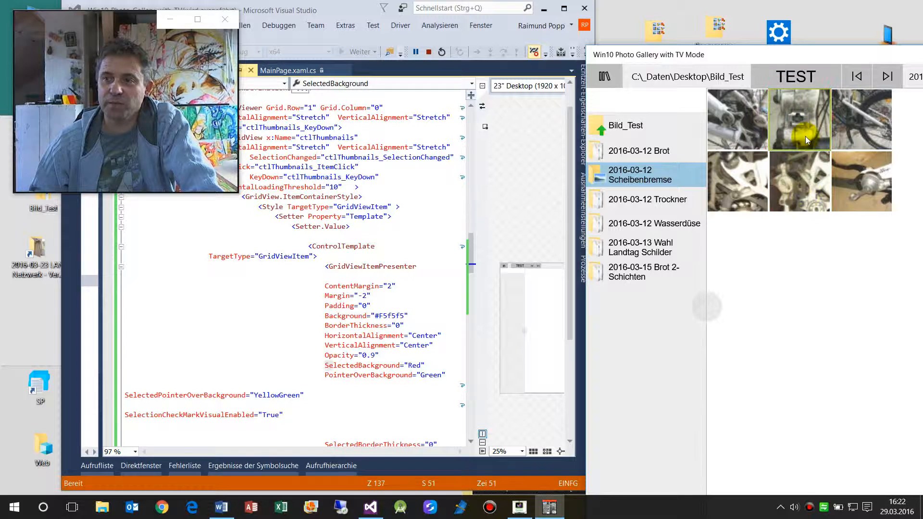
left_click(799, 120)
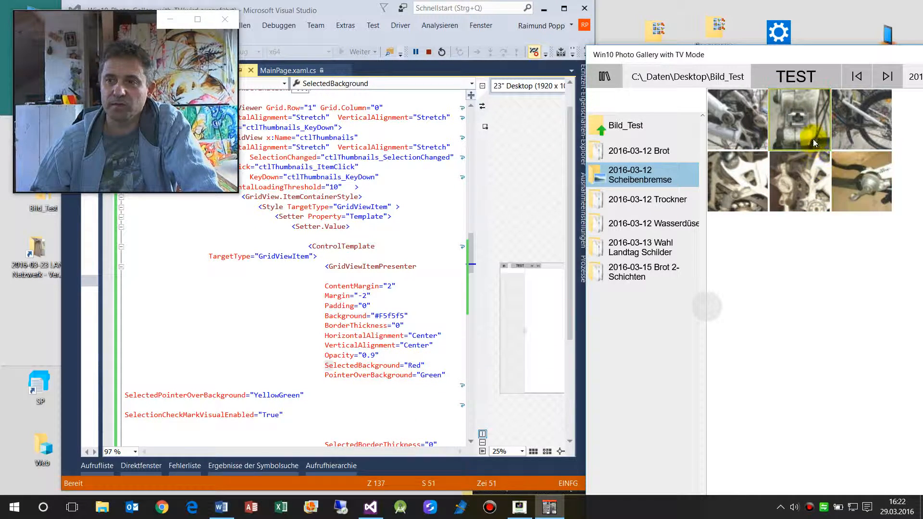
left_click(799, 120)
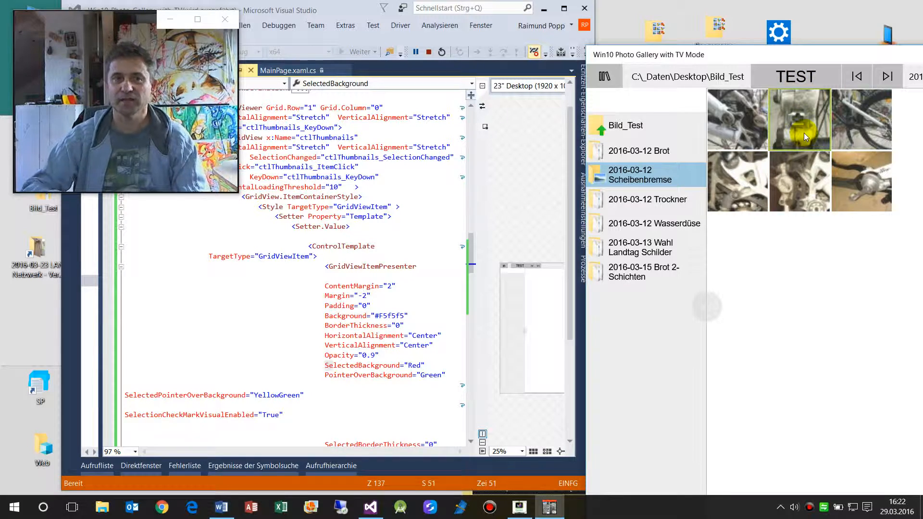
left_click(799, 119)
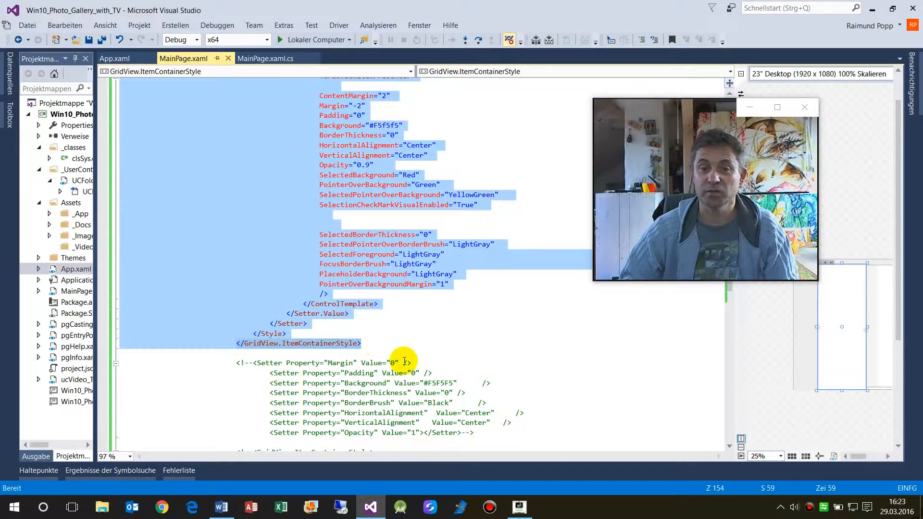
mouse_move(546, 331)
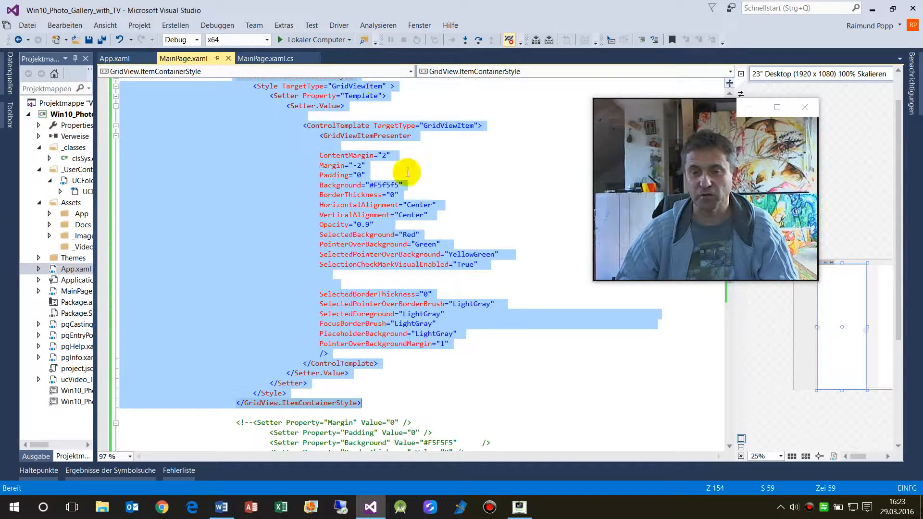
Step: Scroll through the ItemContainerStyle block and old commented setters in MainPage.xaml
scroll("down", 3)
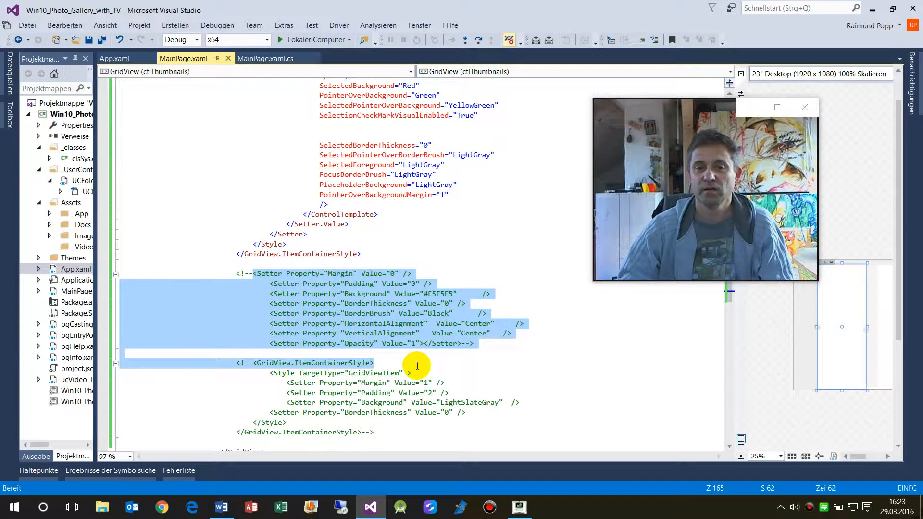
left_click(497, 343)
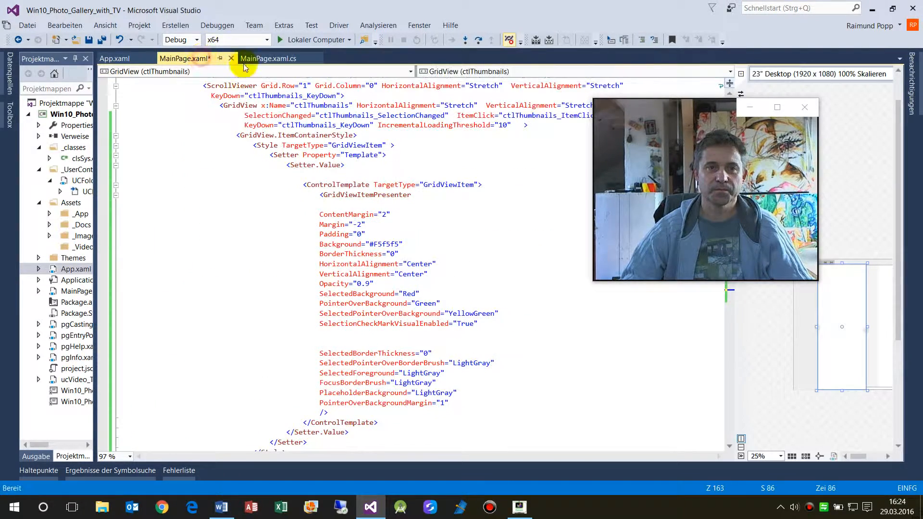
mouse_move(305, 183)
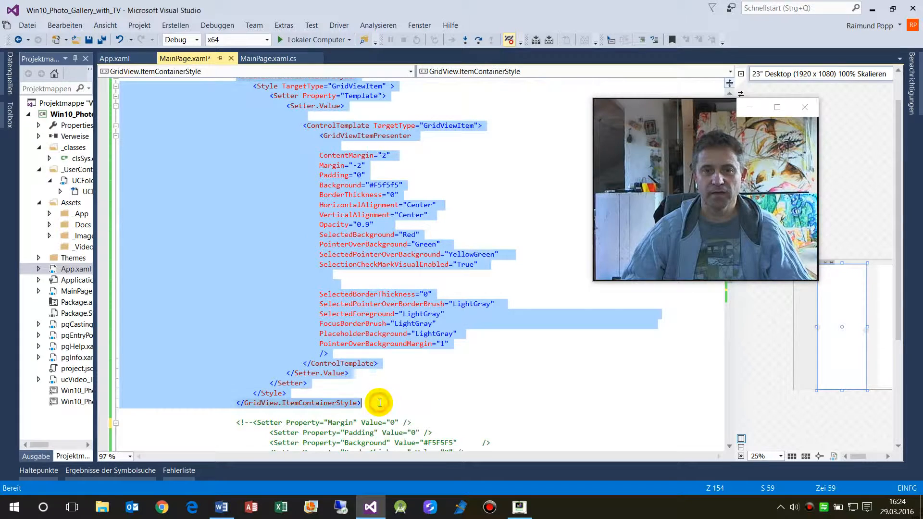
mouse_move(640, 40)
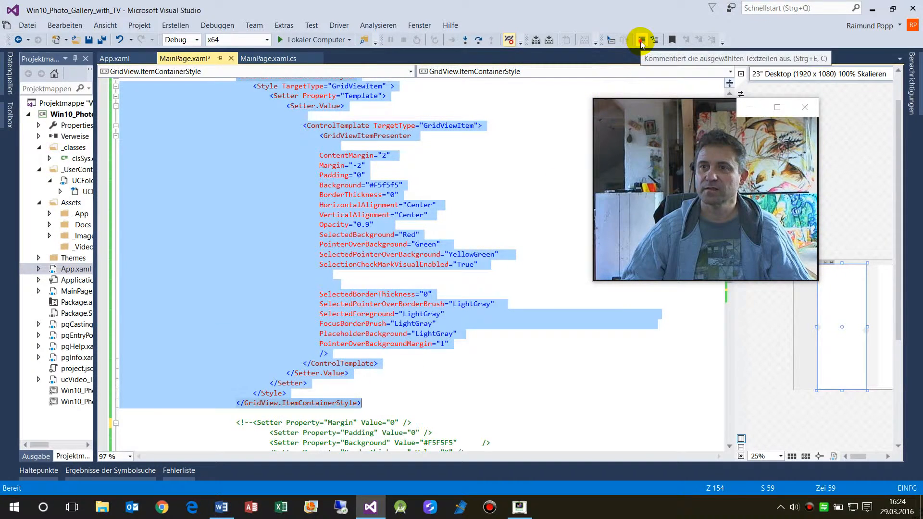
Step: Comment out the selected ItemContainerStyle block and jump to the SelectionChanged handler
left_click(640, 39)
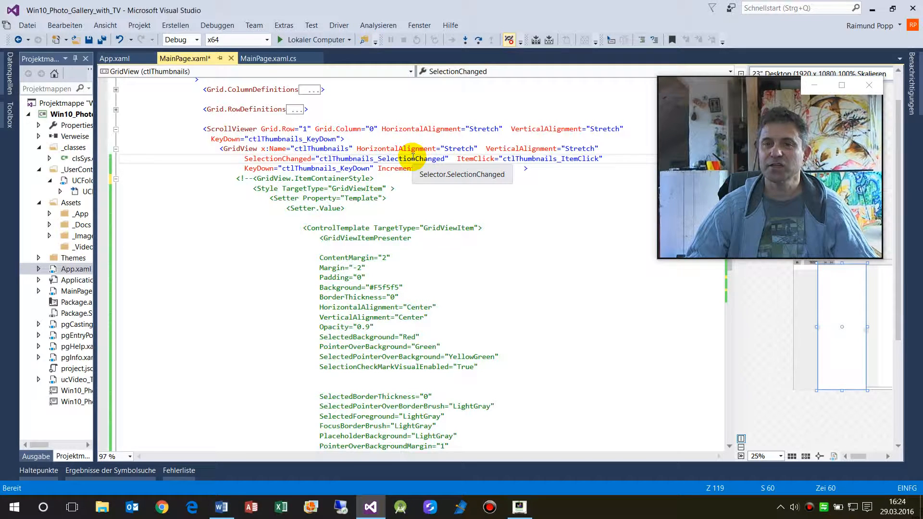
right_click(406, 159)
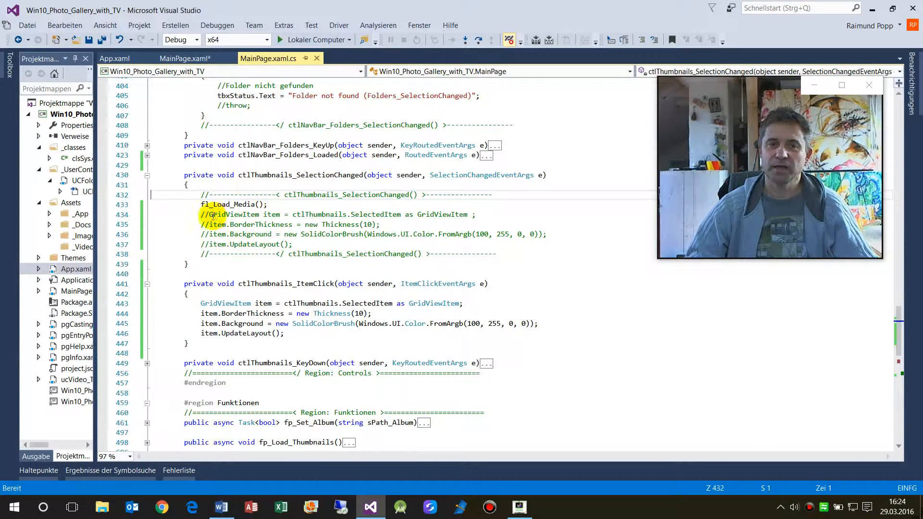
Step: Uncomment the four GridViewItem border and background lines and add a blank line after fl_Load_Media()
left_click_drag(205, 214, 293, 244)
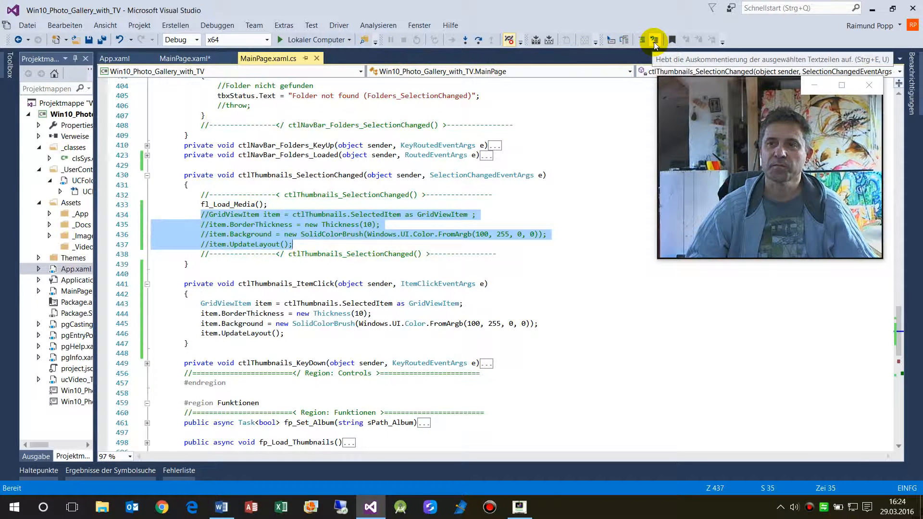
left_click(653, 40)
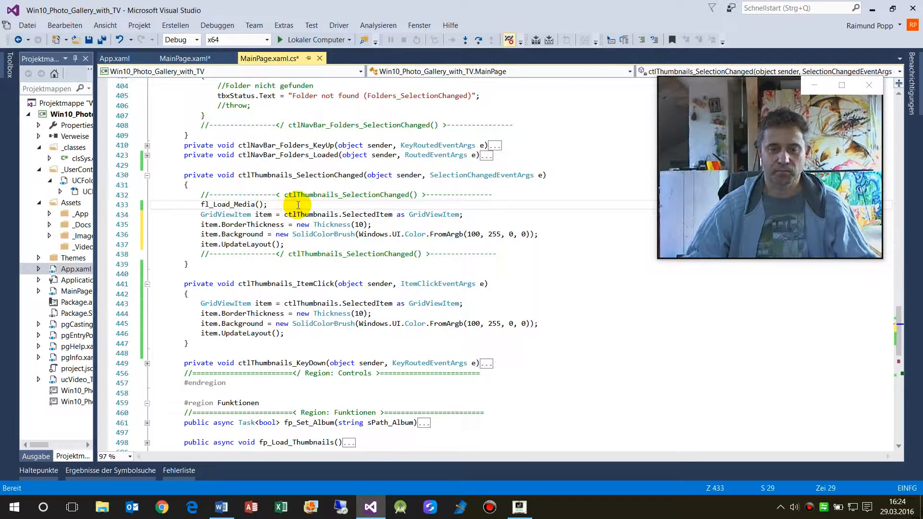
key("Enter")
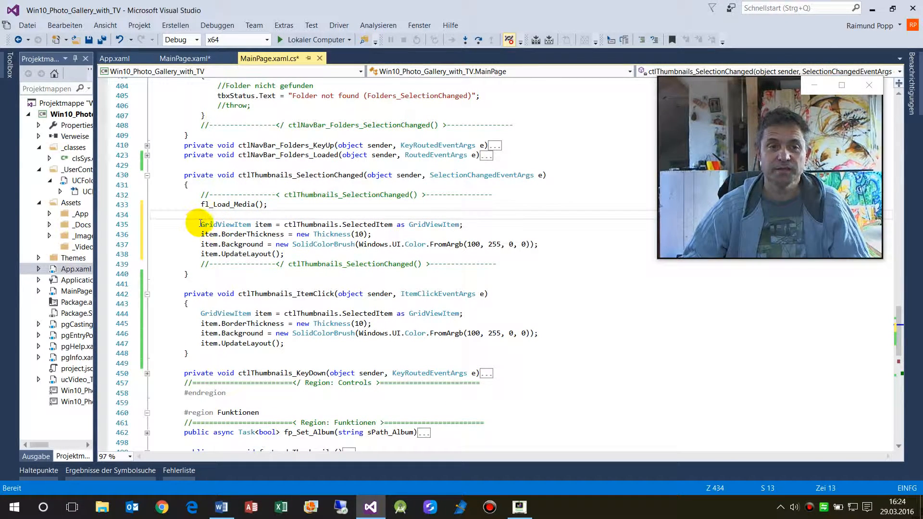
Step: Select the item variable and type '.' to inspect its members
double_click(263, 224)
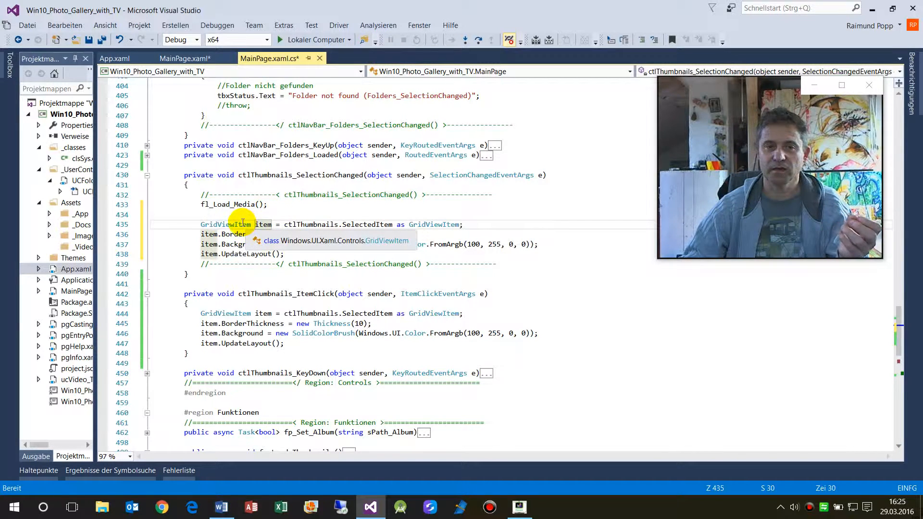
mouse_move(397, 225)
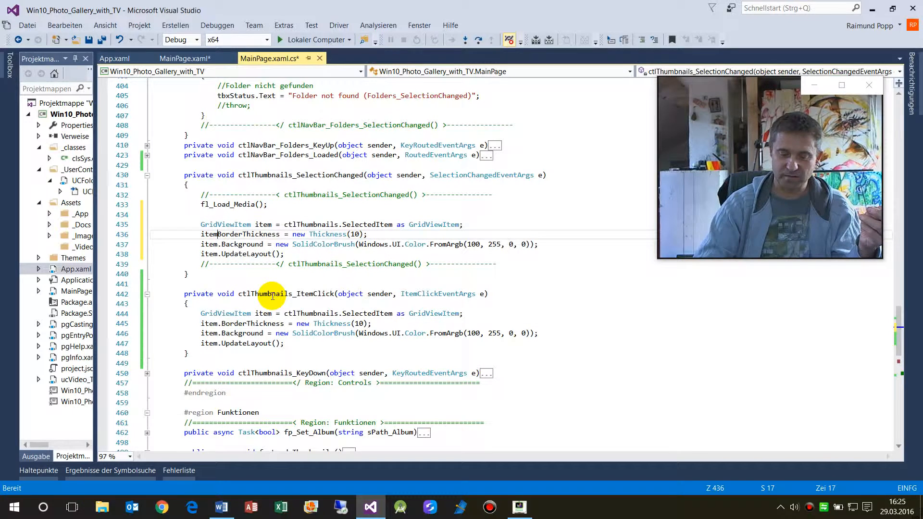
type(".")
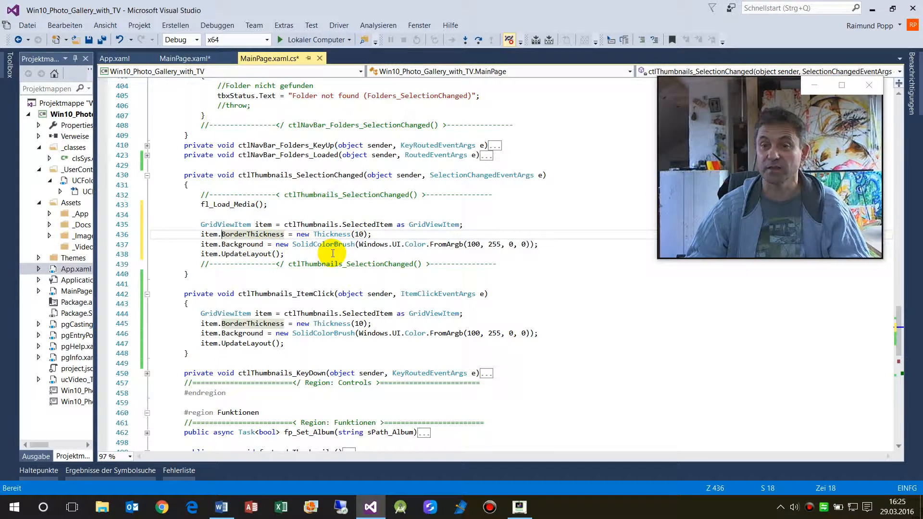
mouse_move(488, 320)
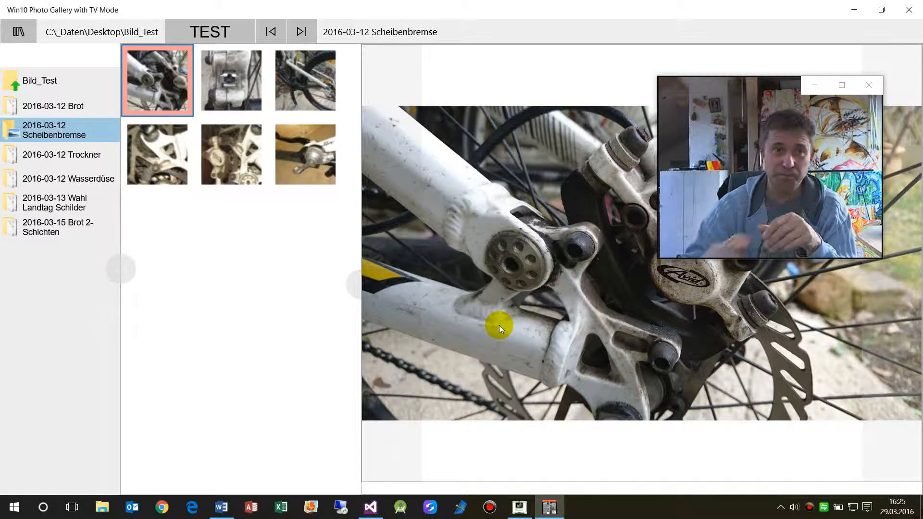
Step: View the Scheibenbremse thumbnails in turn so each clicked item keeps its red border and background
left_click(230, 154)
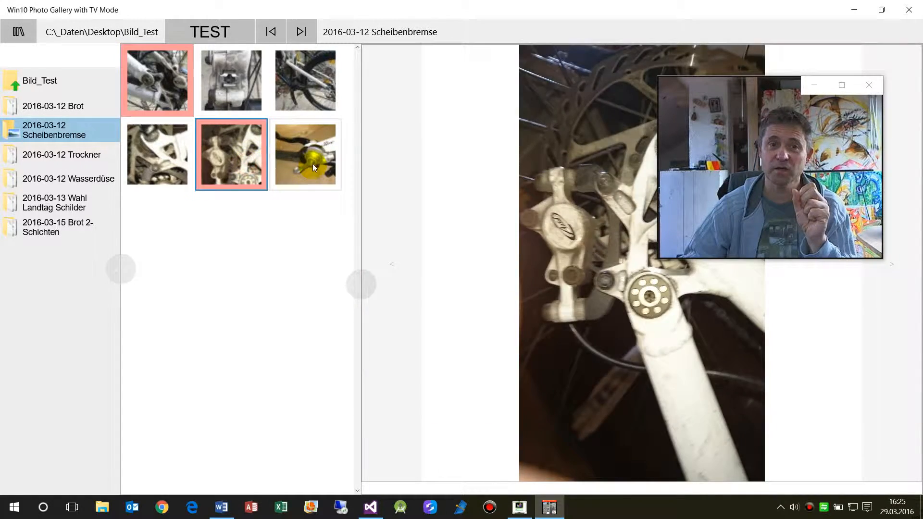
left_click(231, 80)
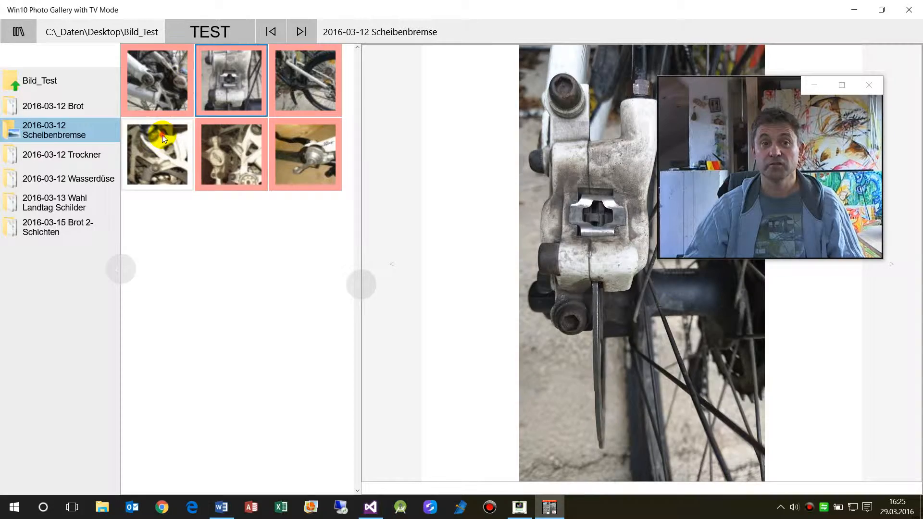
left_click(304, 154)
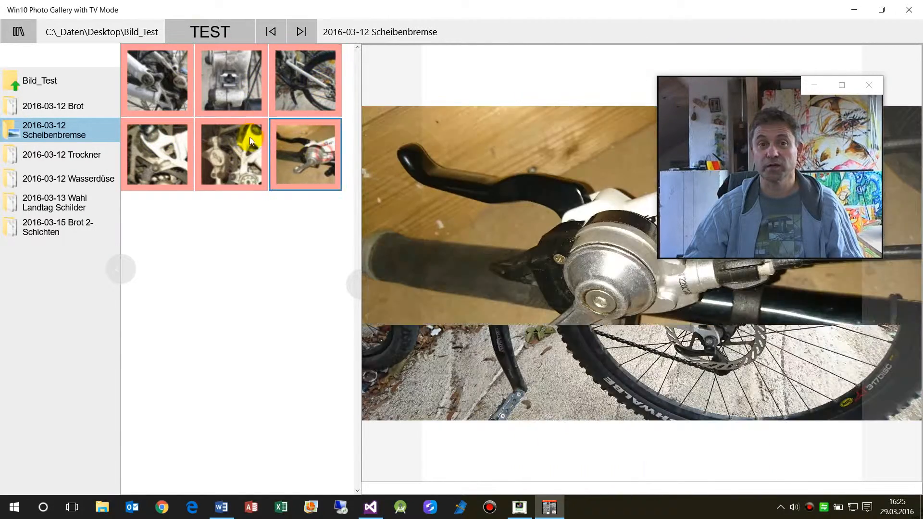
left_click(231, 154)
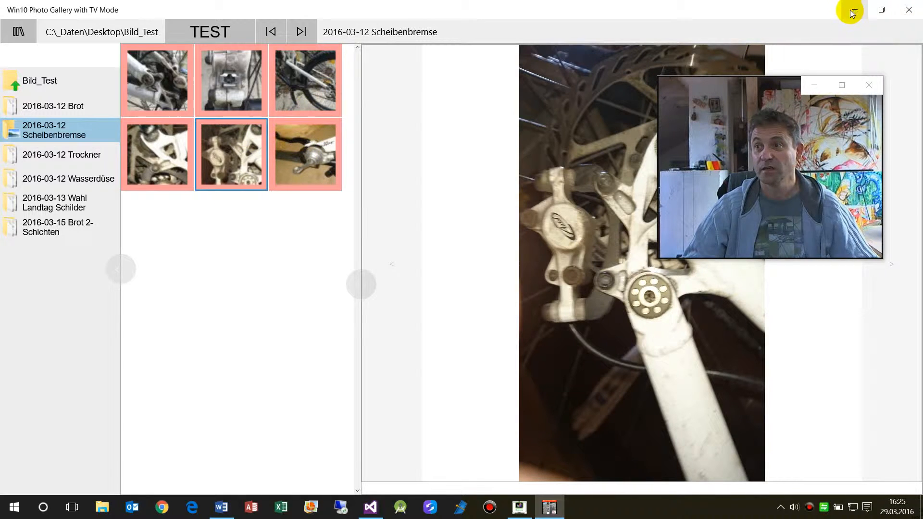
mouse_move(852, 10)
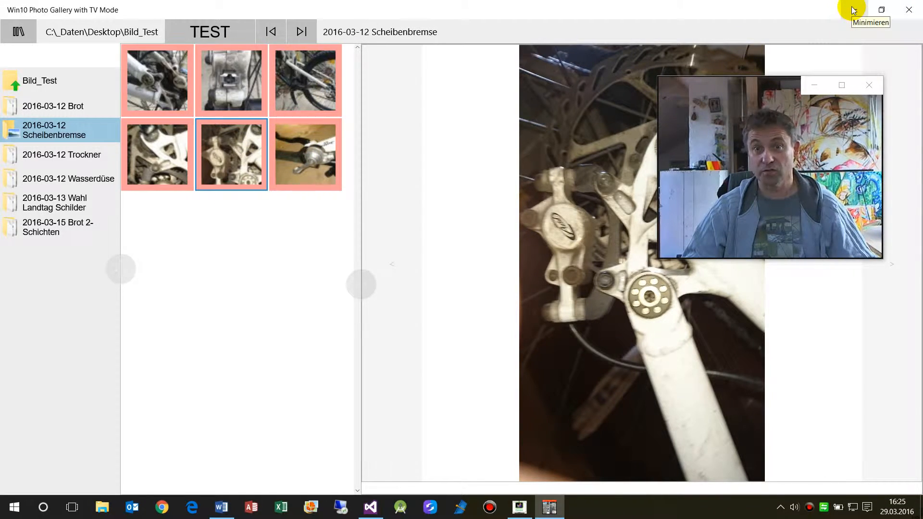